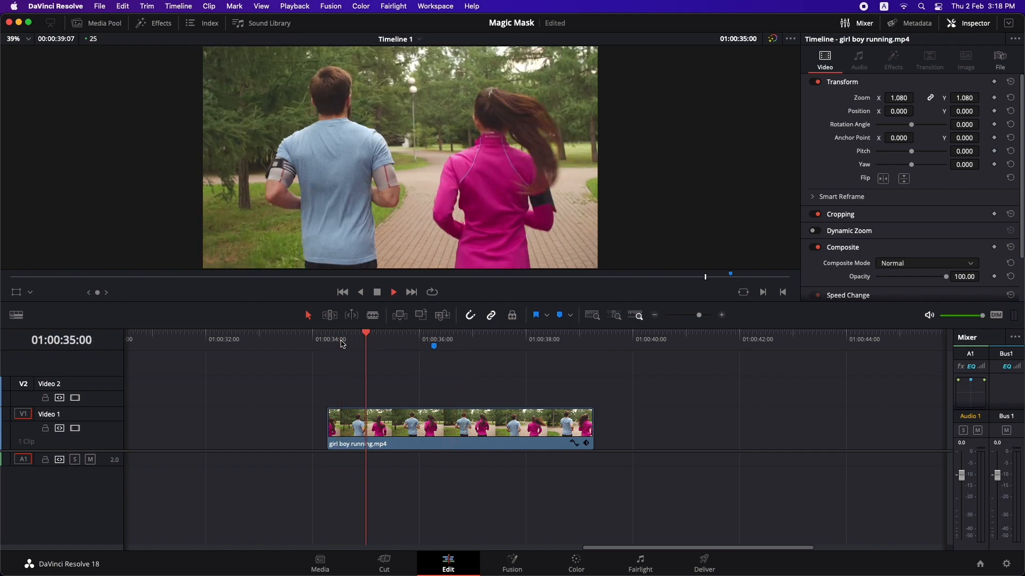
Paste a second copy of the runners clip further along V1, then open the Color page.
left_click(472, 340)
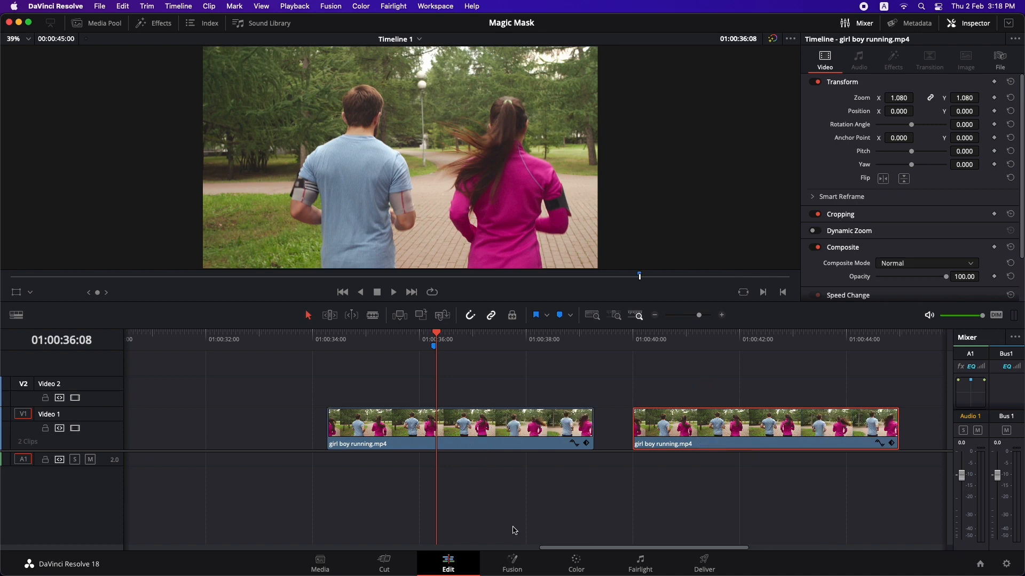
left_click(576, 564)
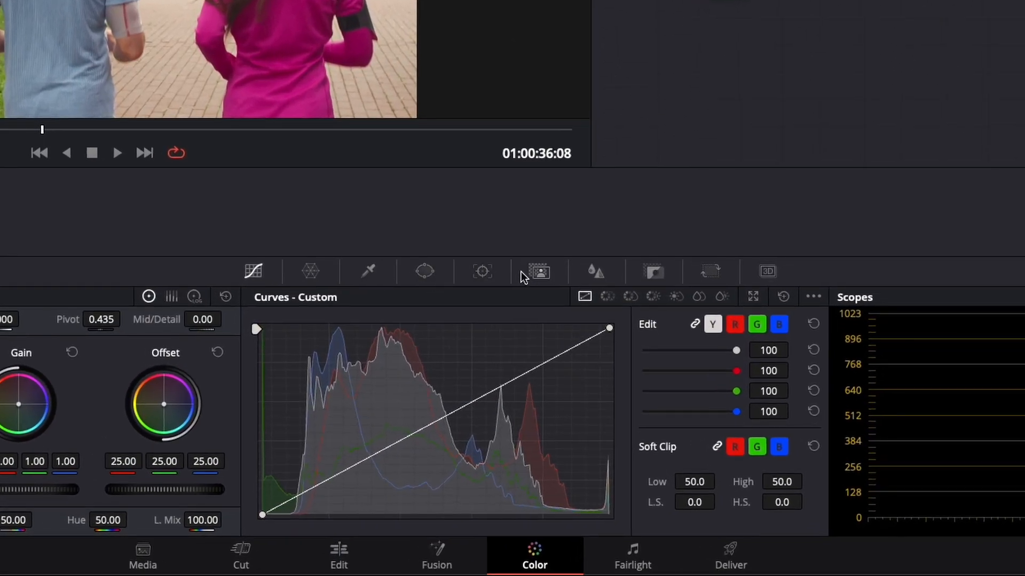
Open the Magic Mask palette on the Color page.
left_click(539, 271)
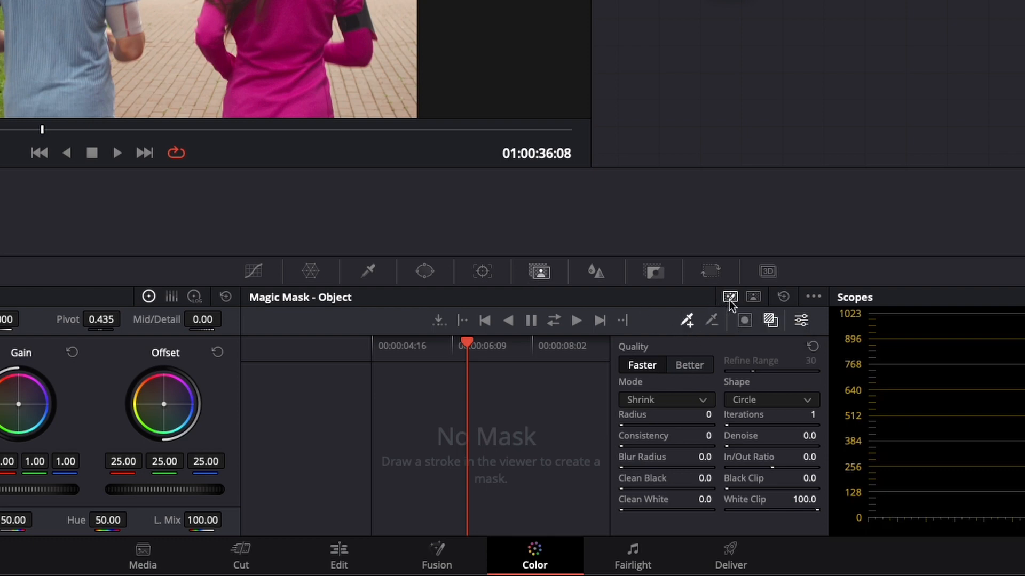
mouse_move(753, 297)
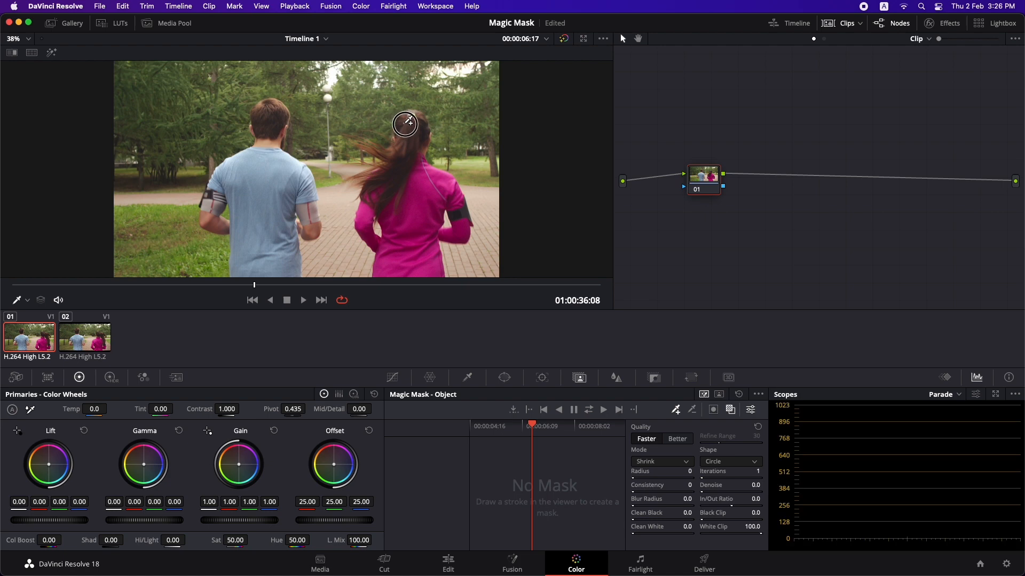
Trace a Magic Mask stroke down the woman in pink and set quality to Better.
left_click_drag(405, 125, 395, 232)
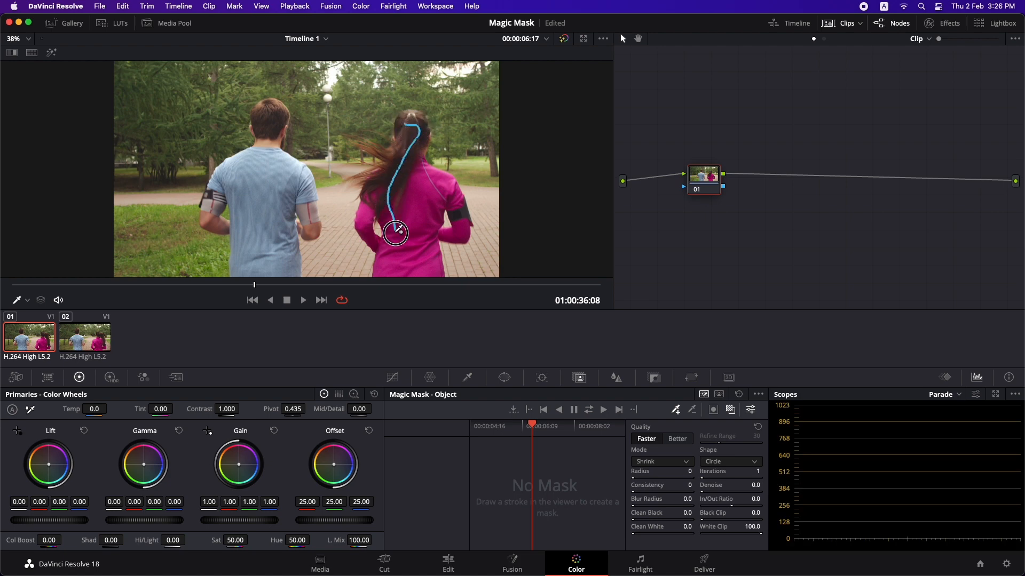
left_click_drag(395, 233, 458, 219)
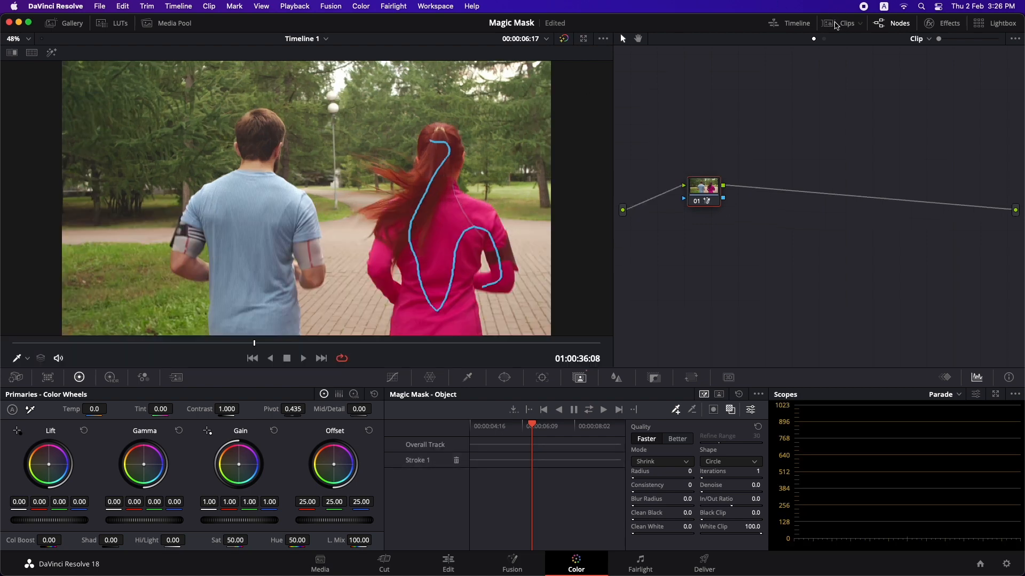
left_click(14, 38)
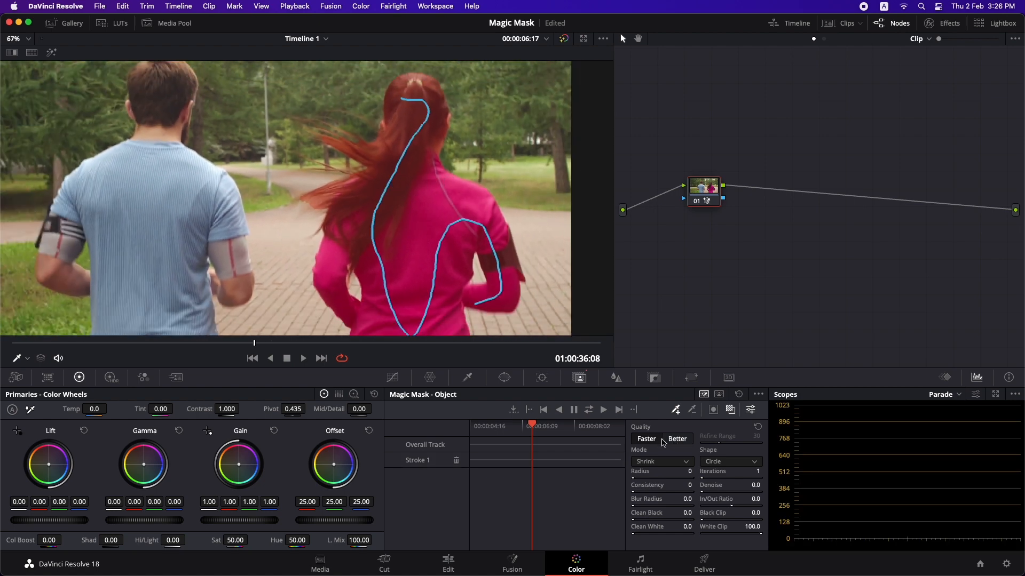
left_click(677, 439)
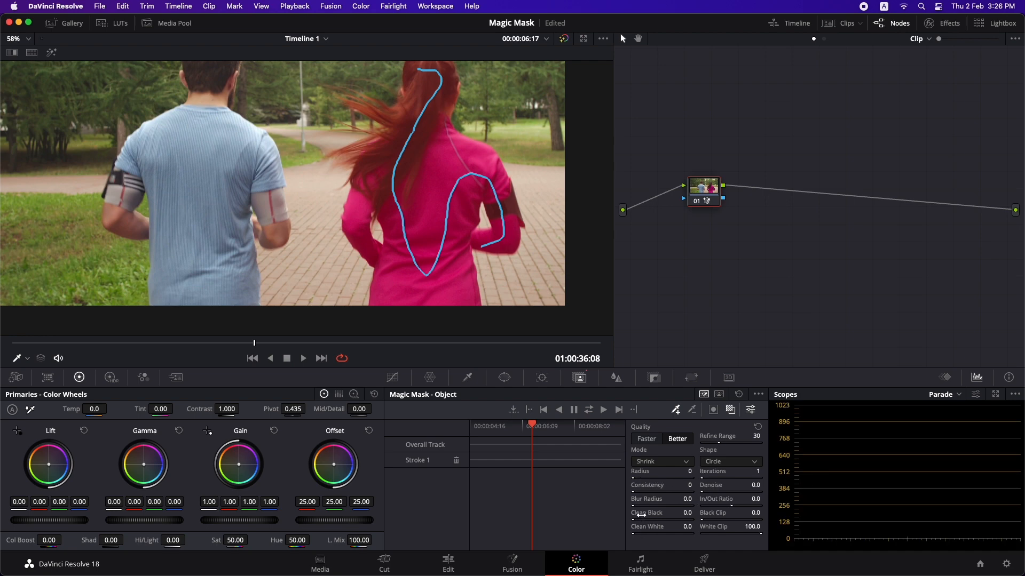
mouse_move(635, 513)
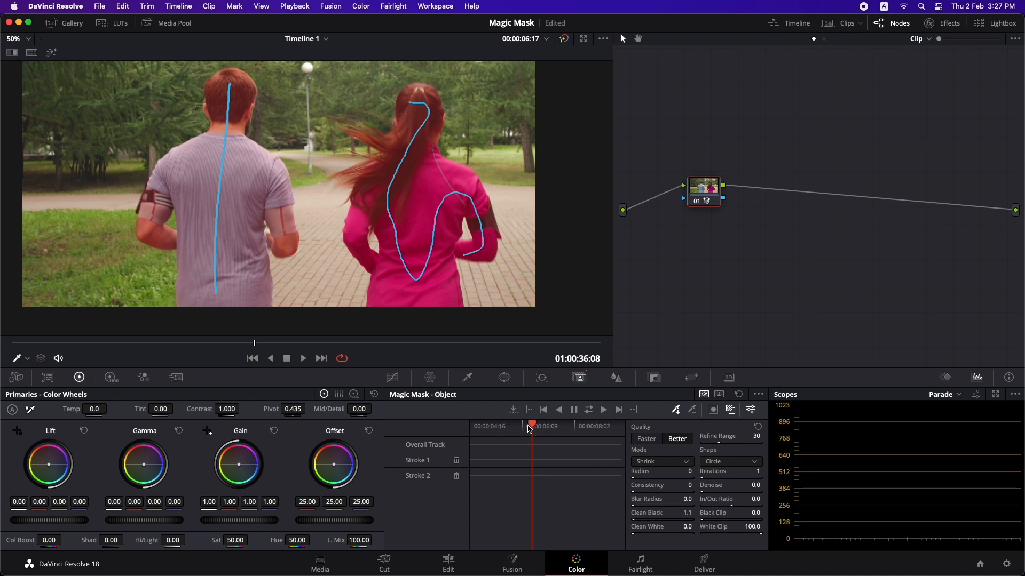
mouse_move(411, 353)
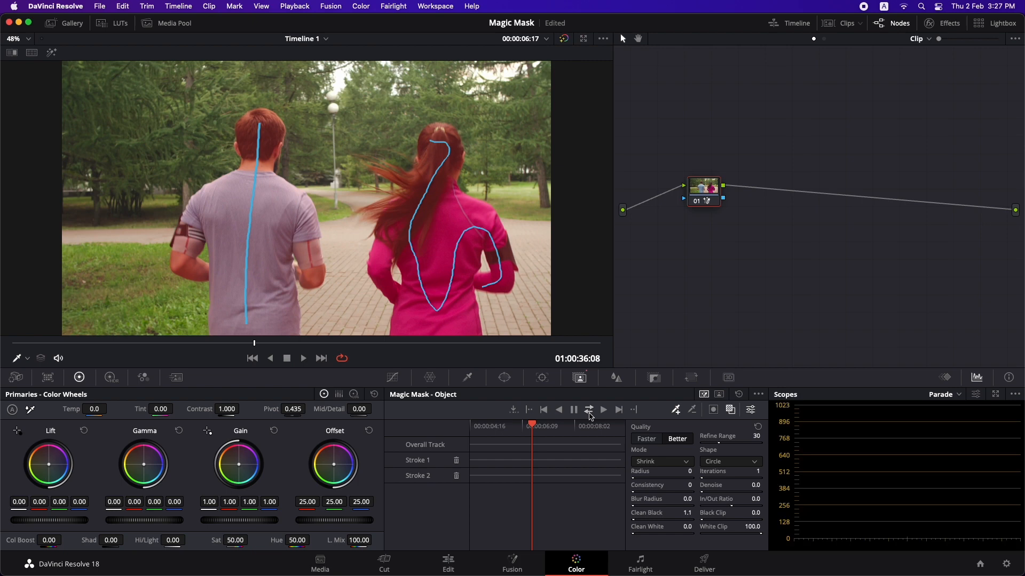
mouse_move(588, 416)
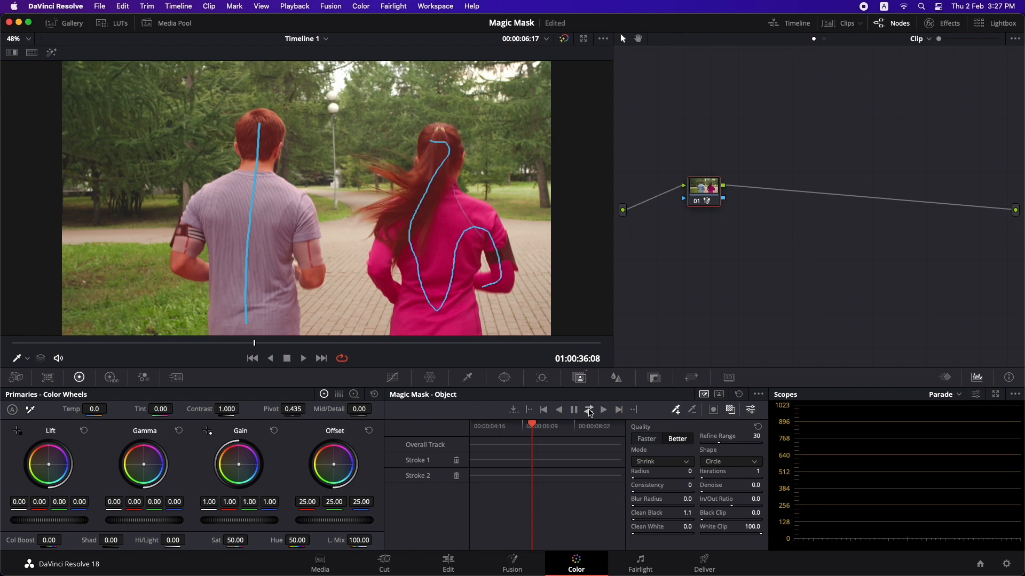
Track the runners' mask forward and reverse, play it back, and return to an earlier frame.
left_click(588, 409)
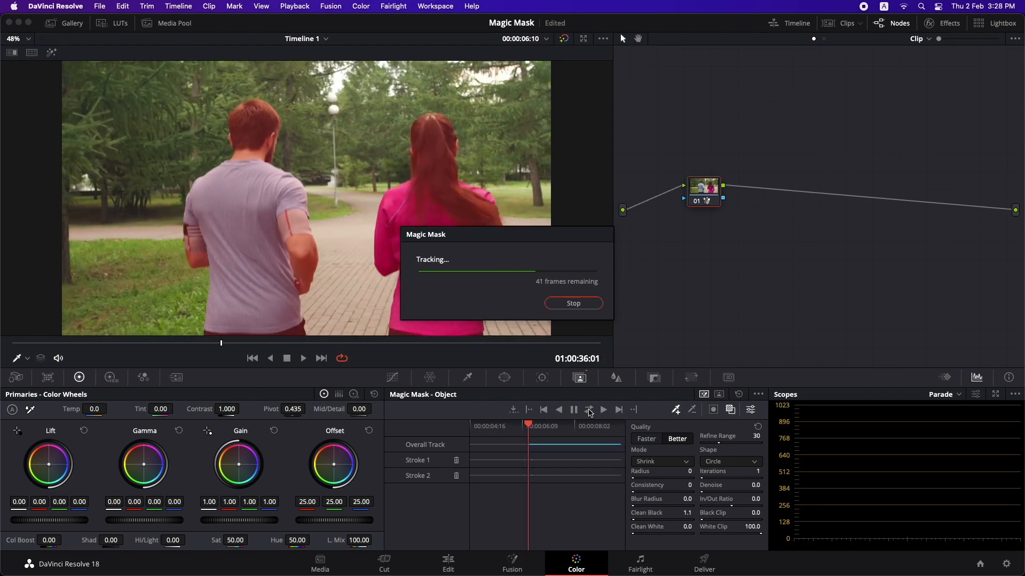
left_click(572, 303)
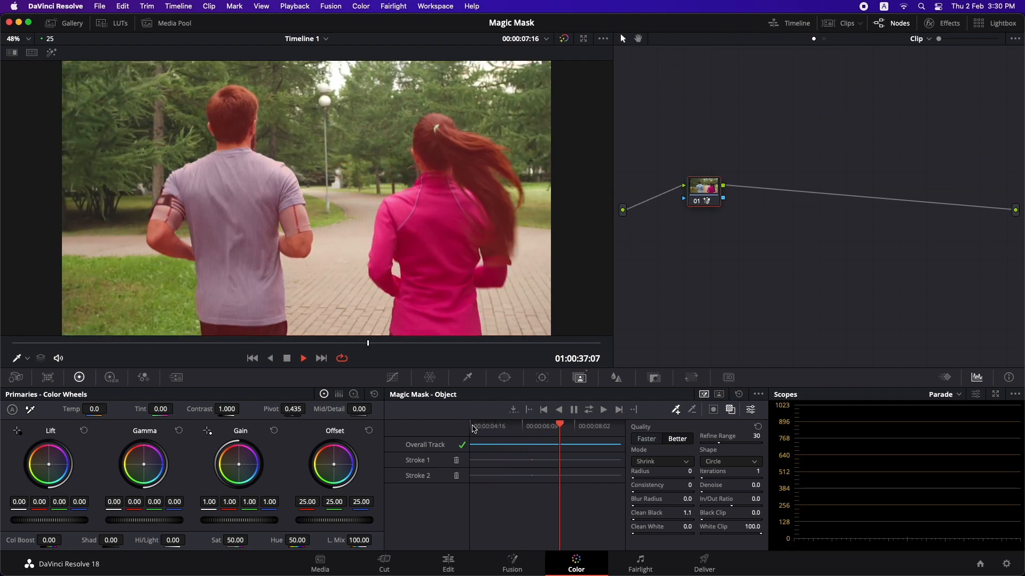
left_click_drag(560, 423, 539, 431)
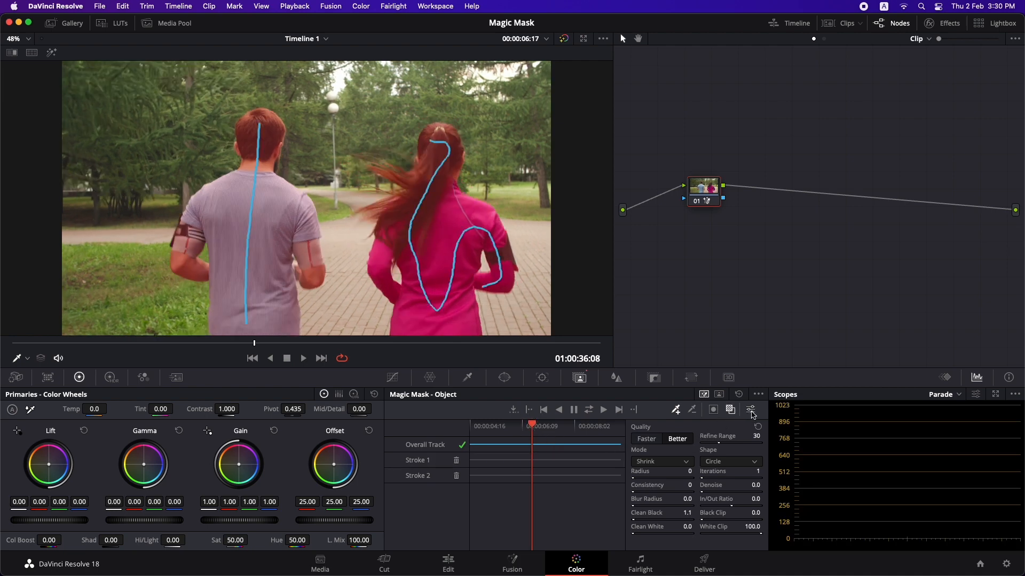
Uncheck Show Strokes in the Magic Mask options menu.
left_click(751, 409)
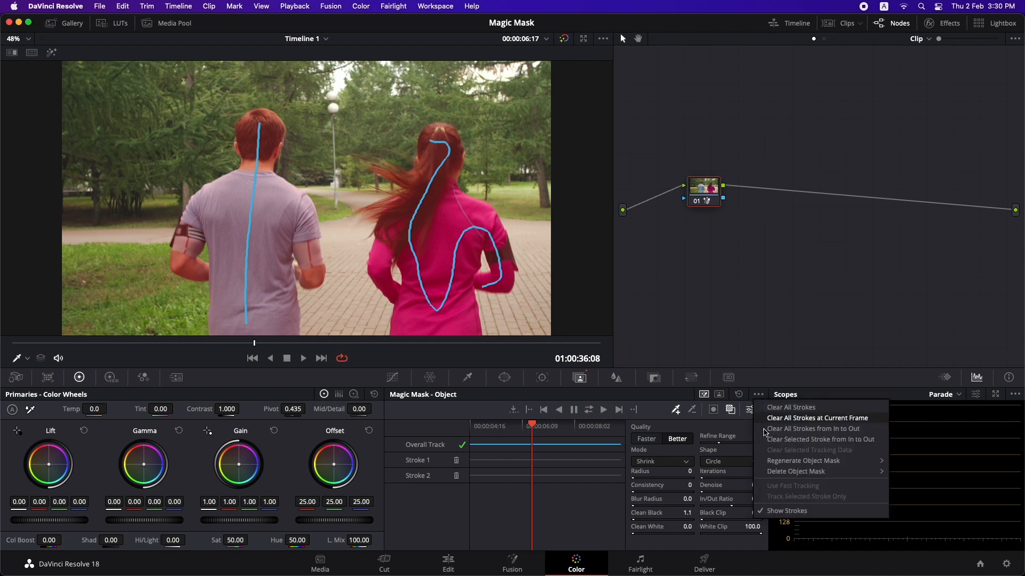
left_click(791, 408)
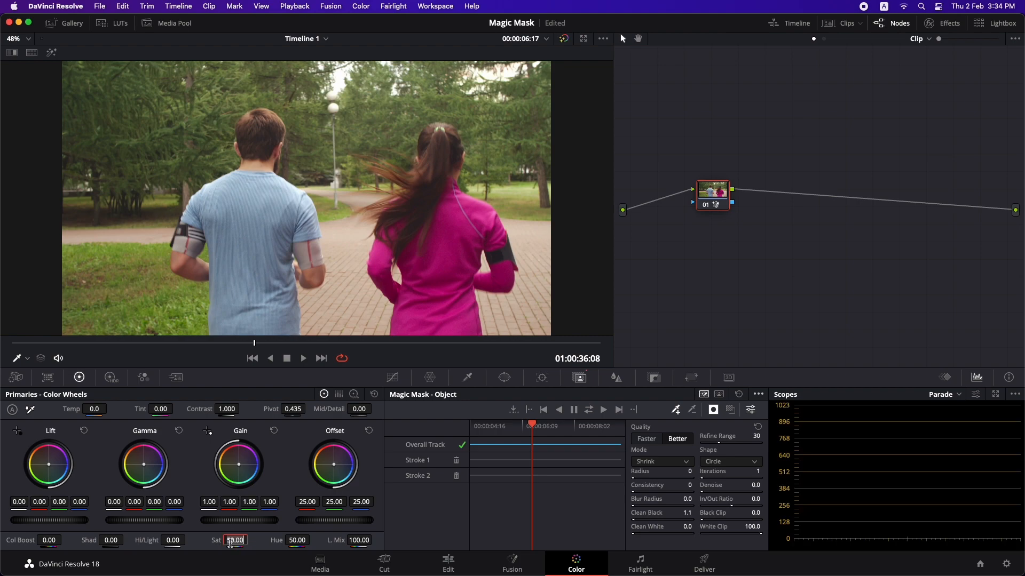
Test a grayscale look with saturation 0, then restore saturation to 50.
type("0.00")
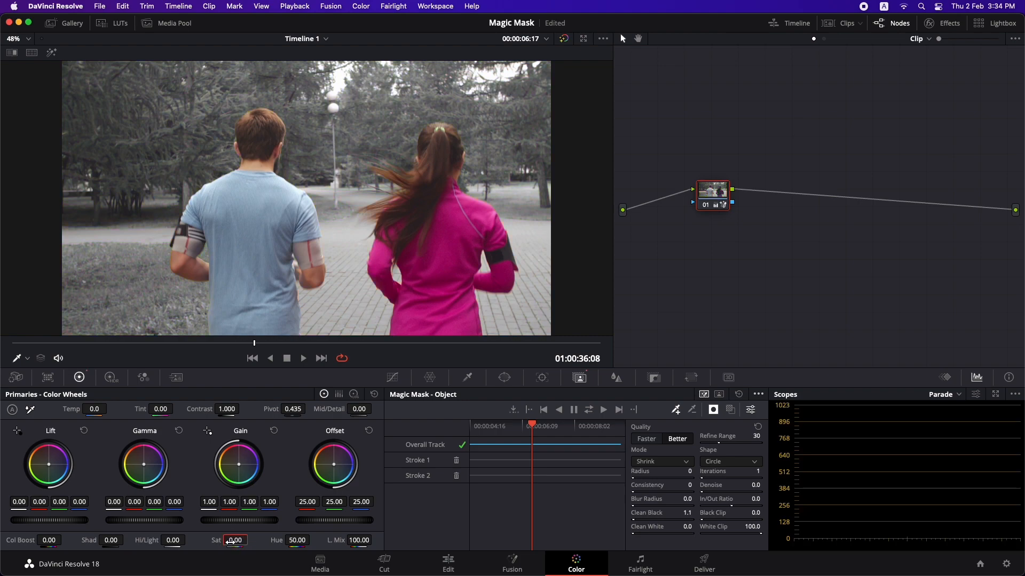
left_click(303, 359)
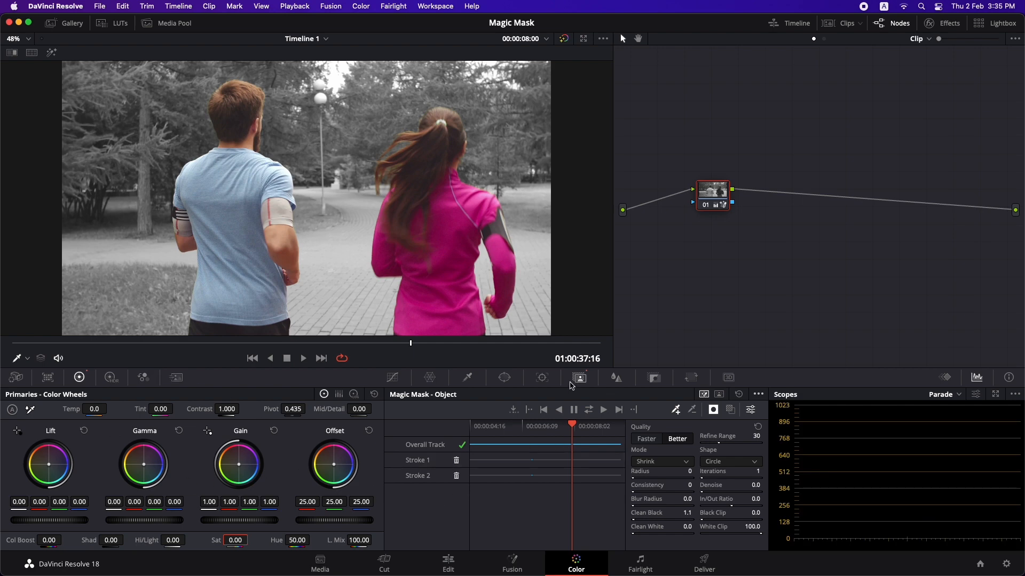
mouse_move(578, 387)
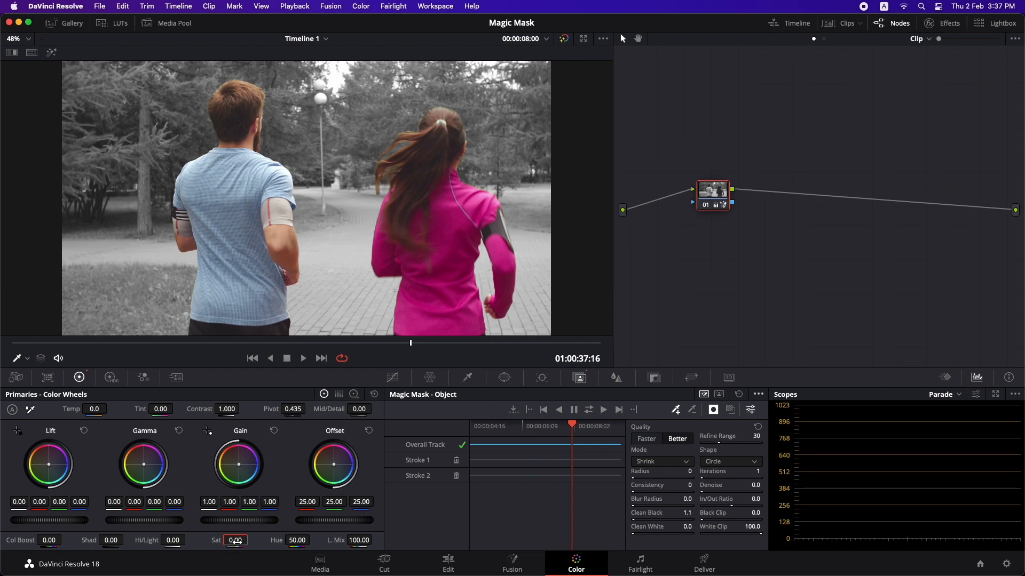
type("50.00")
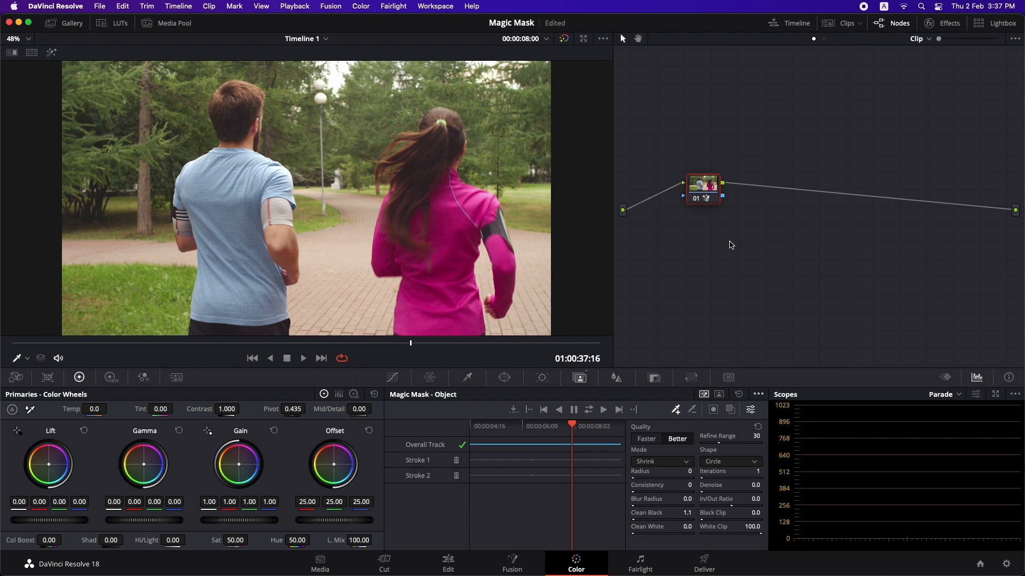
mouse_move(716, 251)
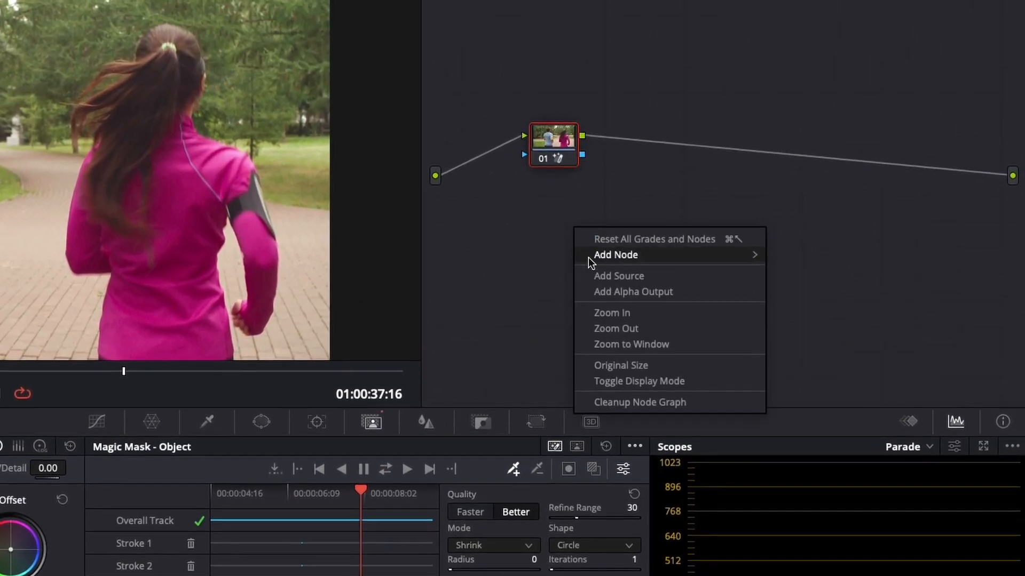
mouse_move(632, 294)
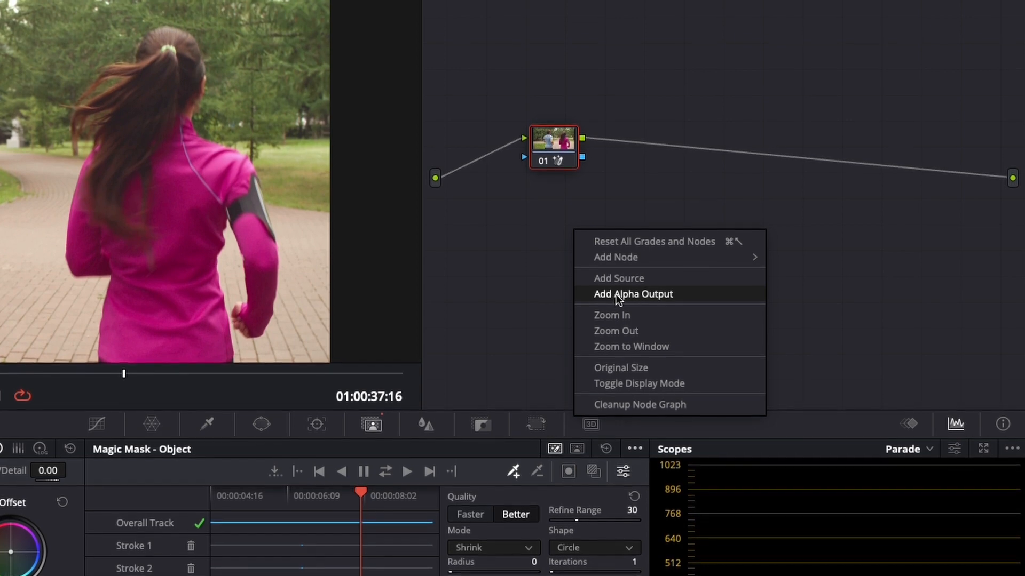
Connect the mask to a new alpha output so runners sit over black, then return to Edit.
left_click(632, 294)
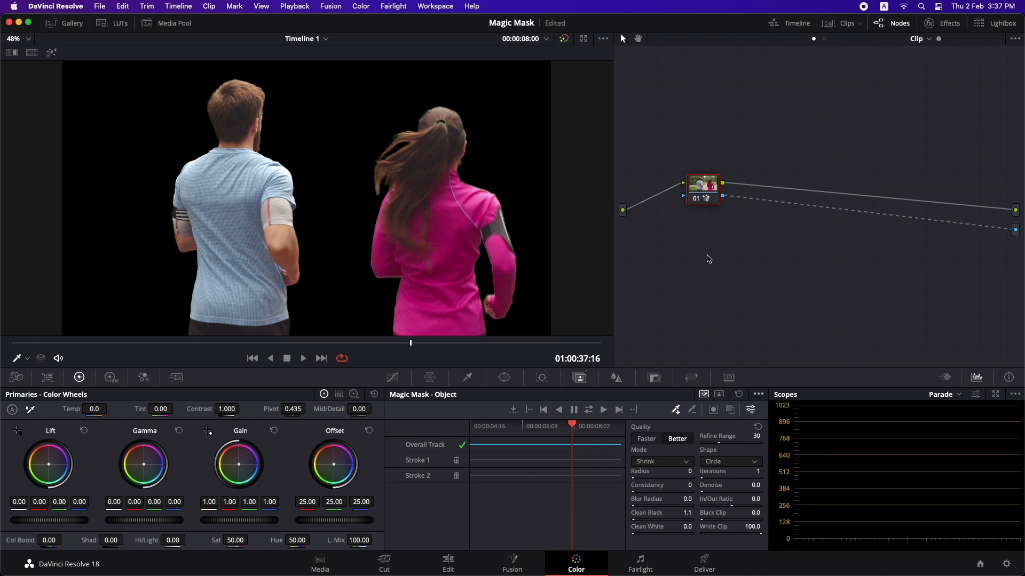
left_click(448, 563)
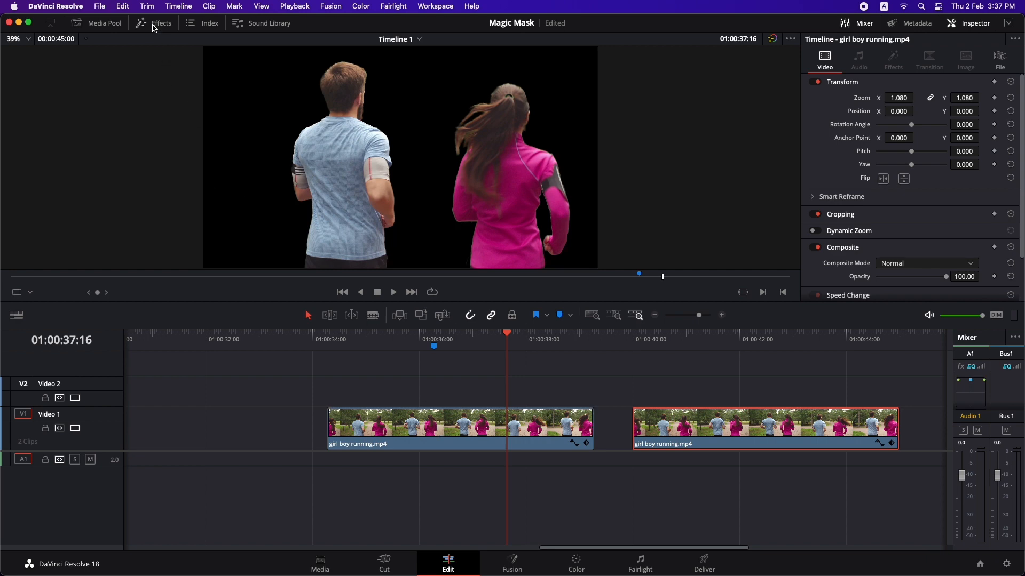
Open the Effects library and show the Generators list with the masked clip on V3.
left_click(160, 23)
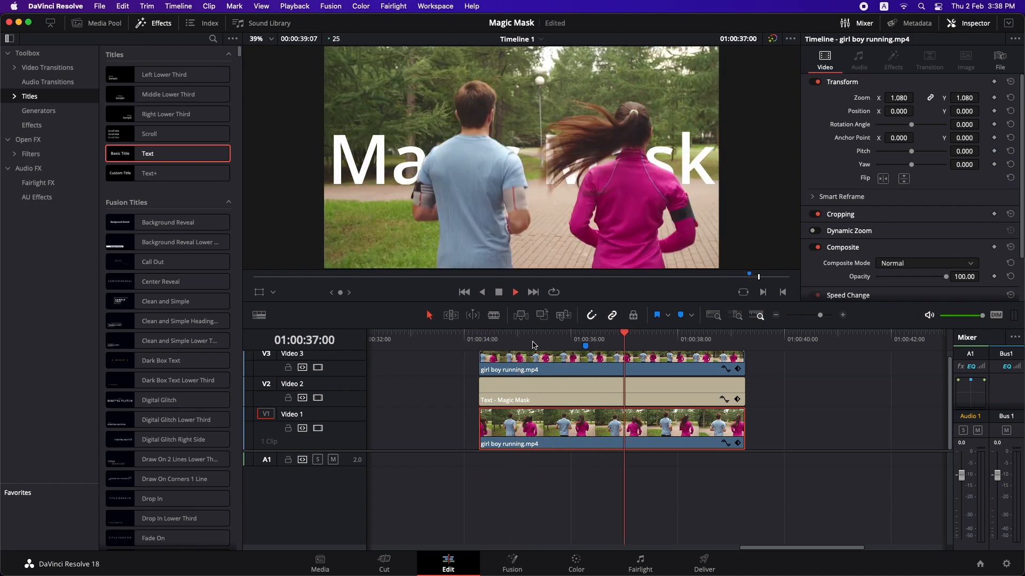
left_click(504, 339)
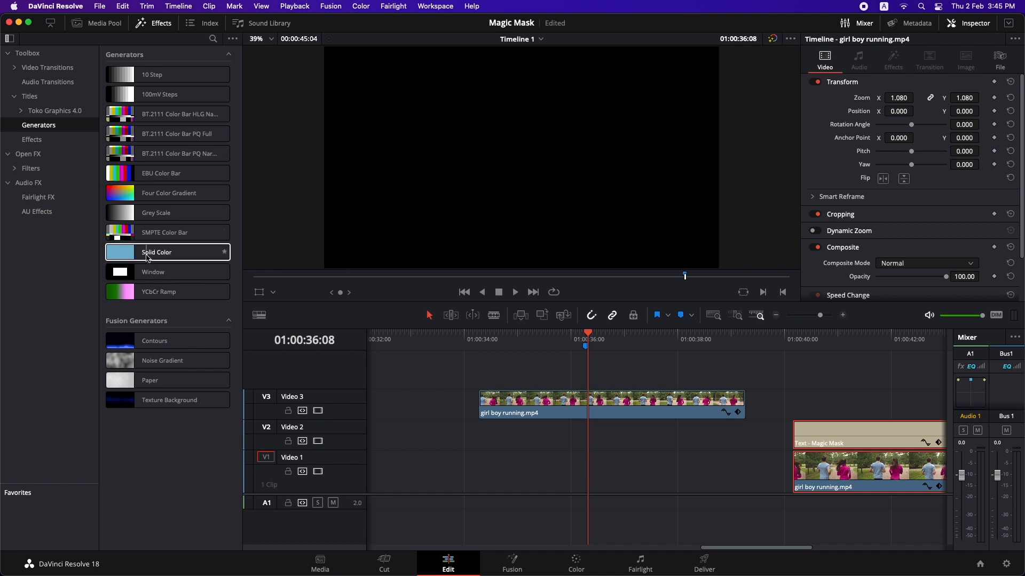
Add a white Solid Color generator to V1 beneath the masked runners.
left_click_drag(167, 253, 515, 471)
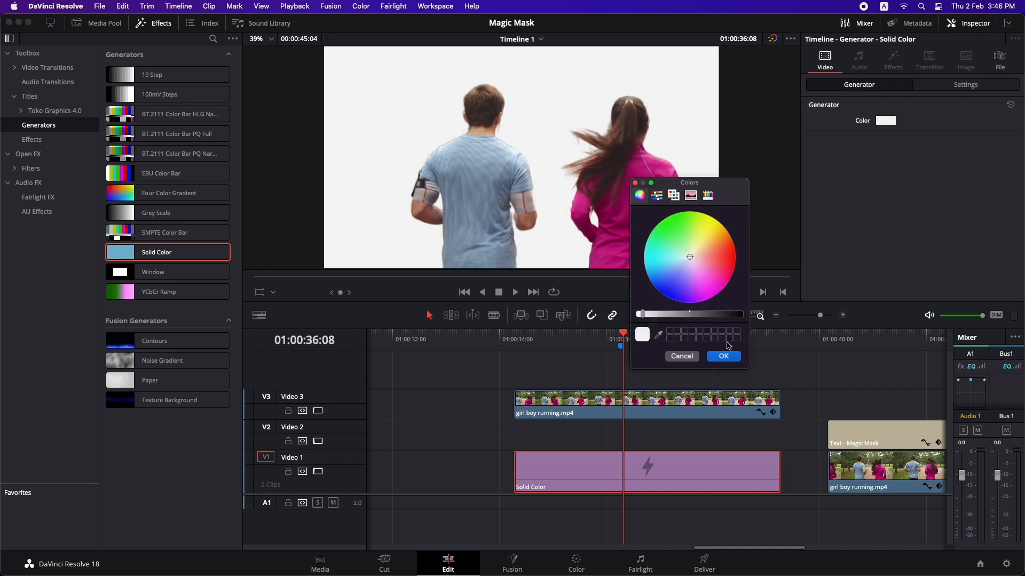
left_click(722, 356)
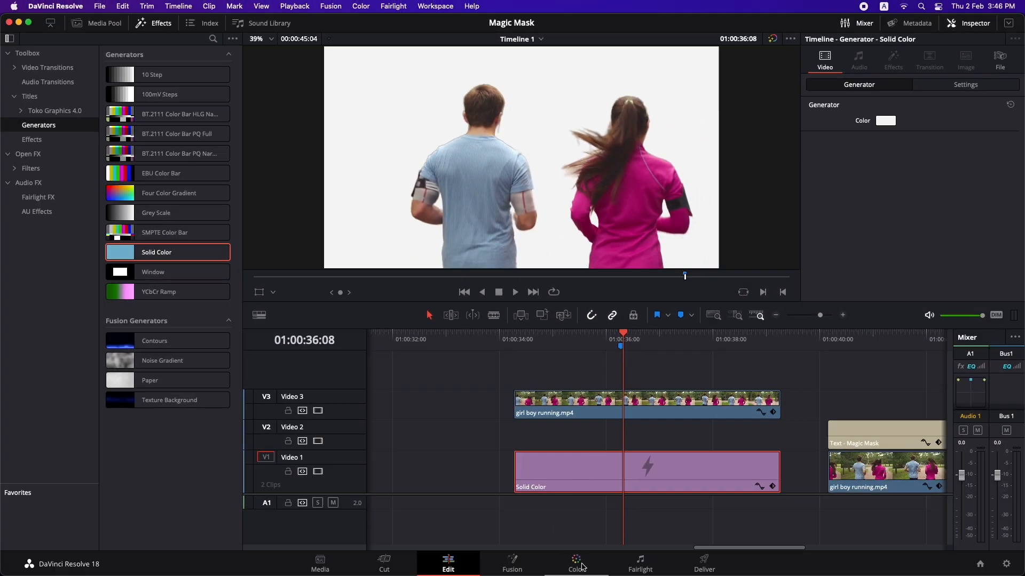
Add a third Magic Mask stroke on the man's head, retrack, and return to Edit.
left_click(576, 563)
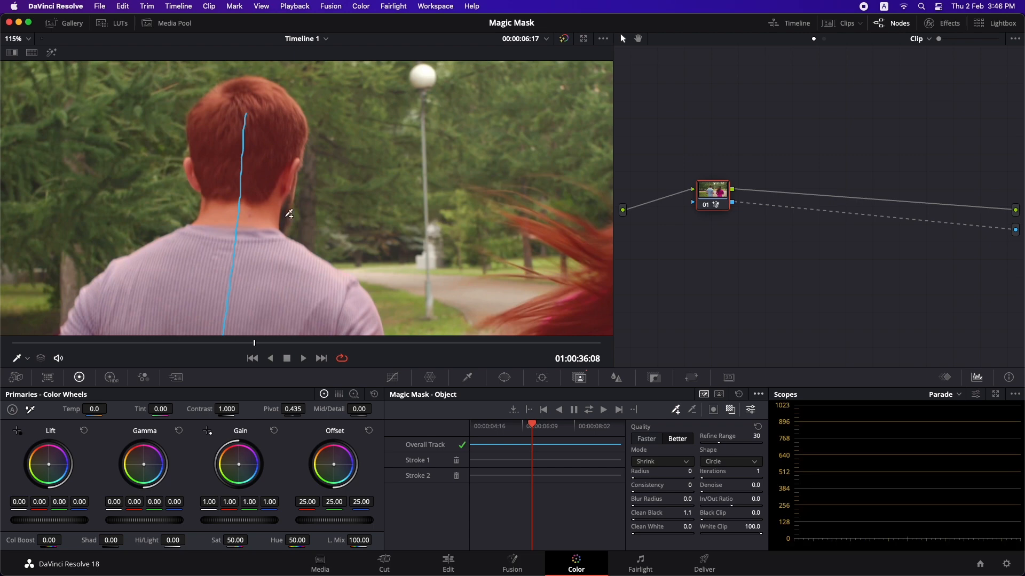
mouse_move(315, 253)
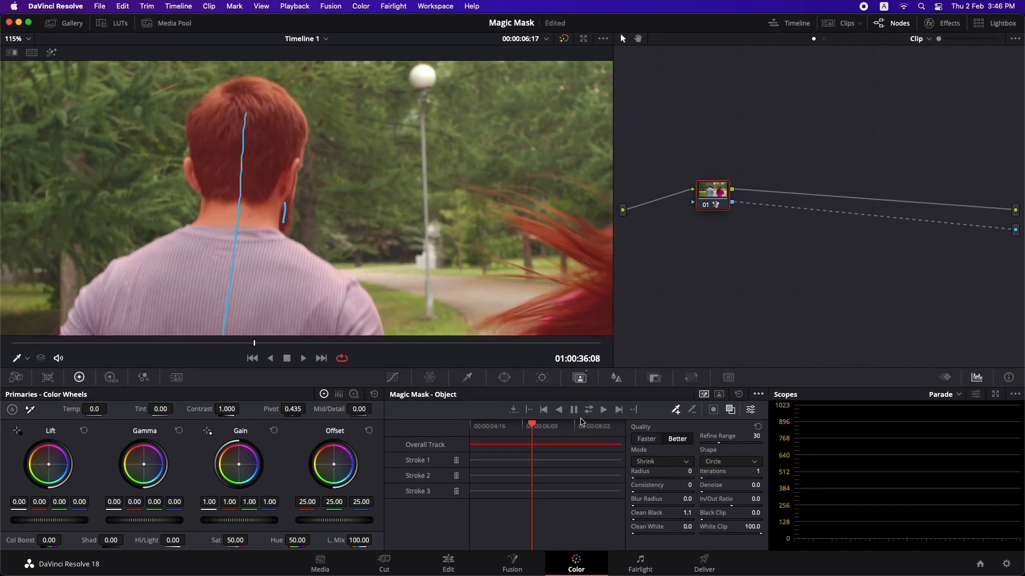
left_click(602, 410)
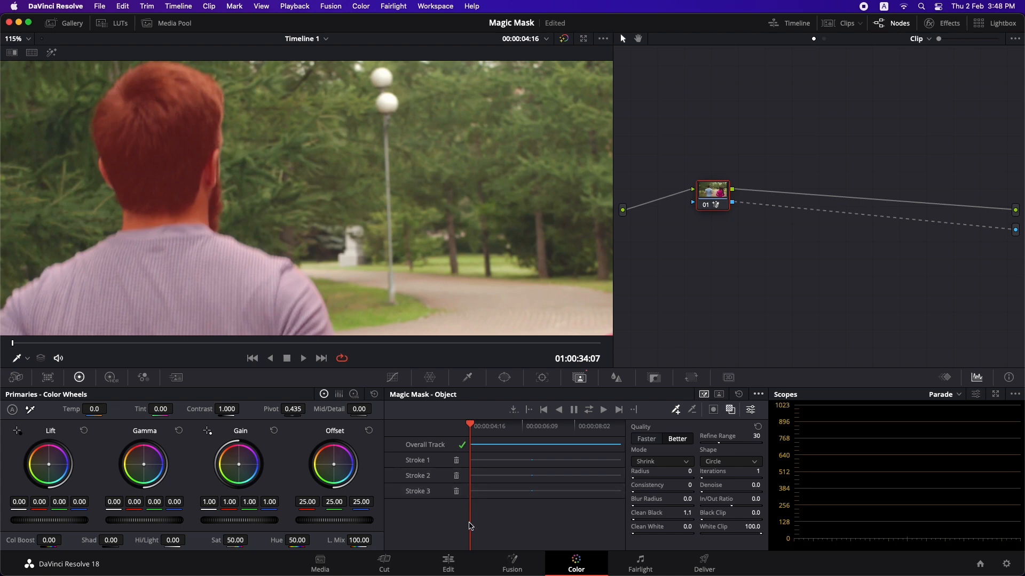
left_click(448, 563)
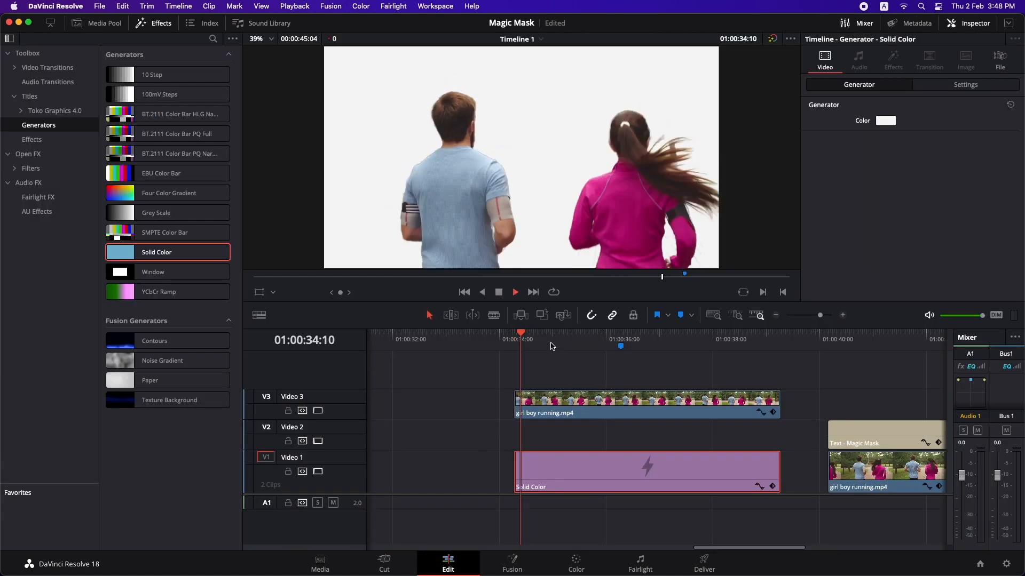
left_click(659, 339)
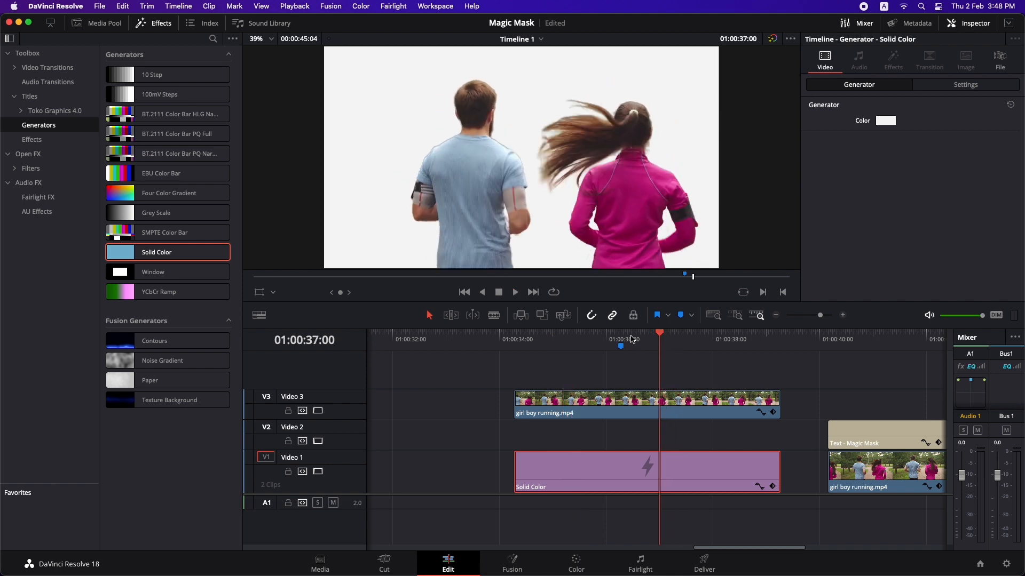
left_click(515, 292)
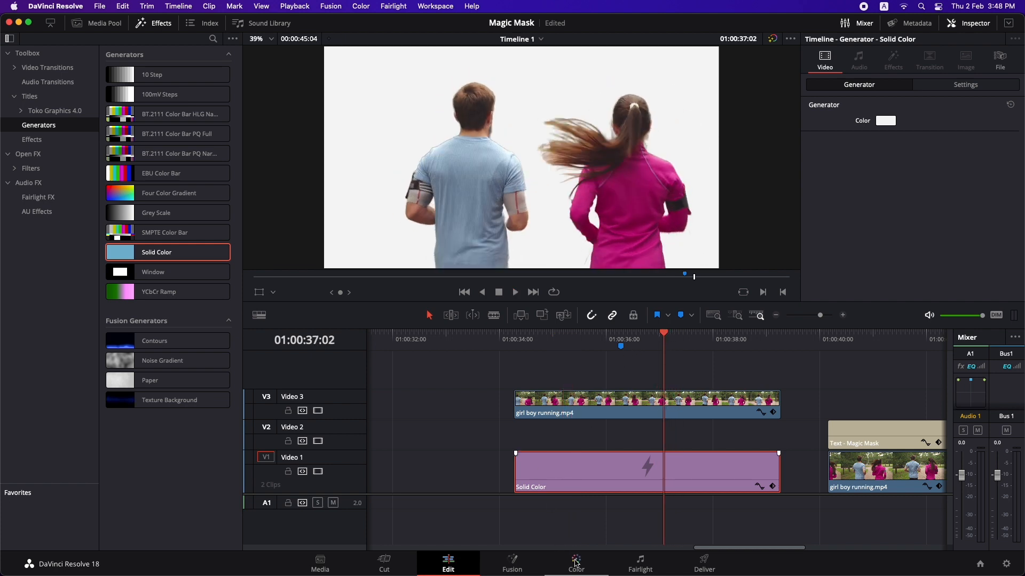
Add a fourth Magic Mask stroke beside the man's head and re-track it through the clip.
left_click(575, 563)
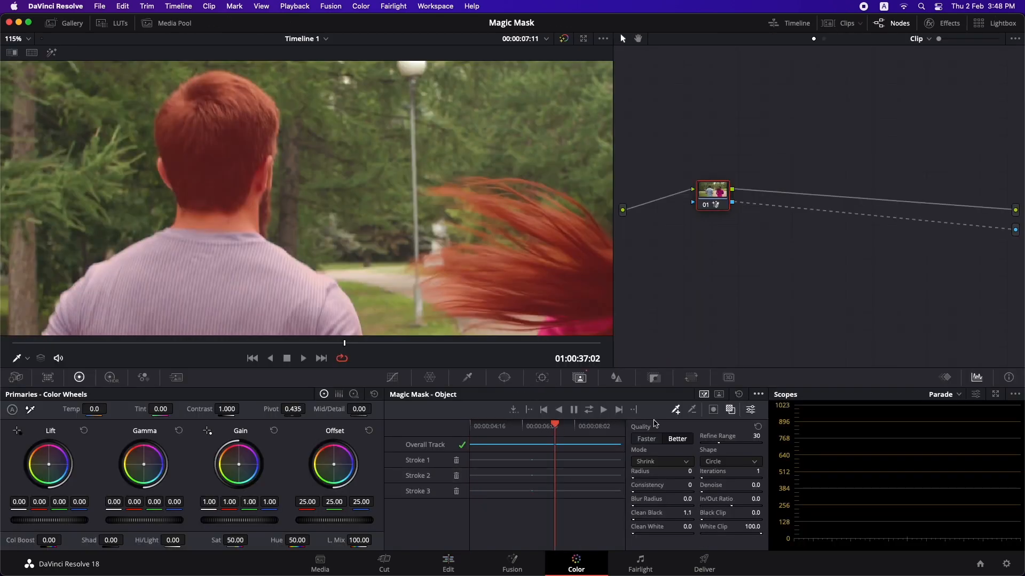
mouse_move(268, 199)
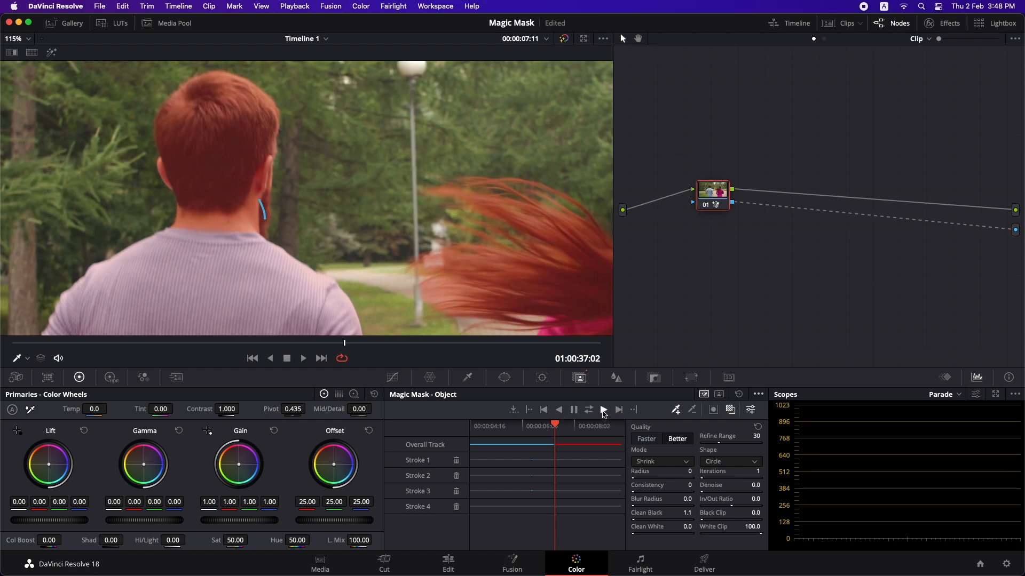
left_click(601, 410)
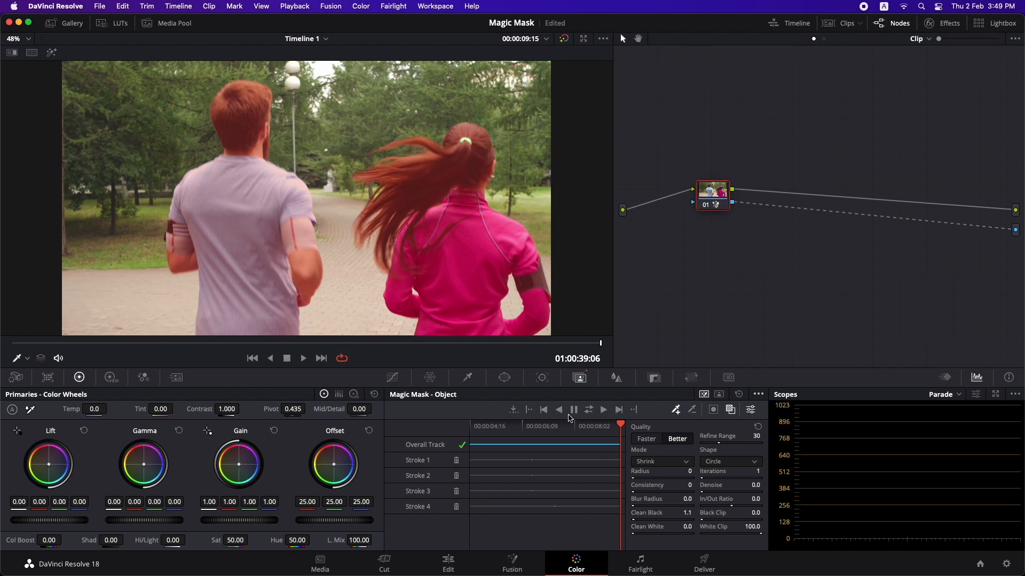
mouse_move(559, 430)
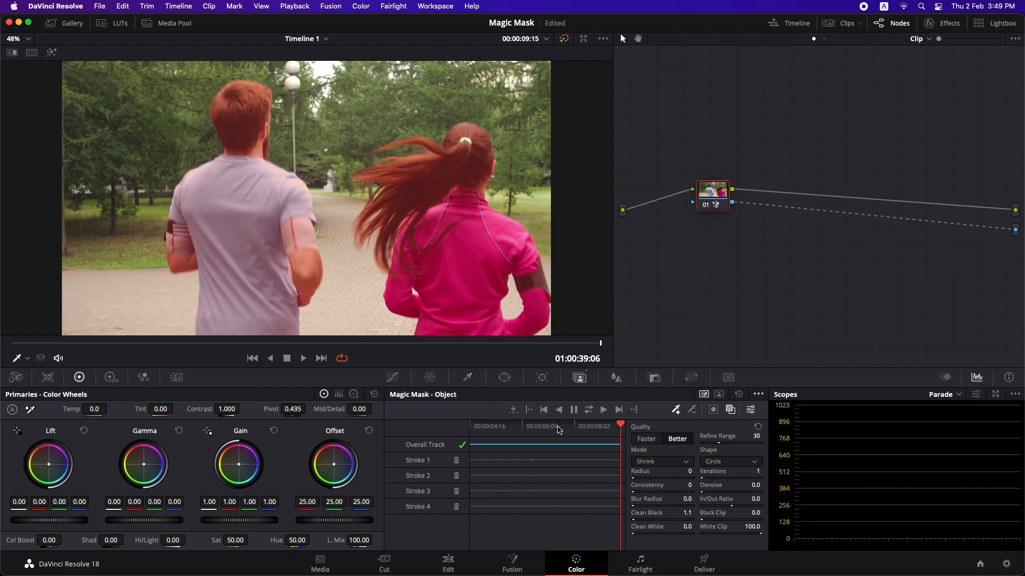